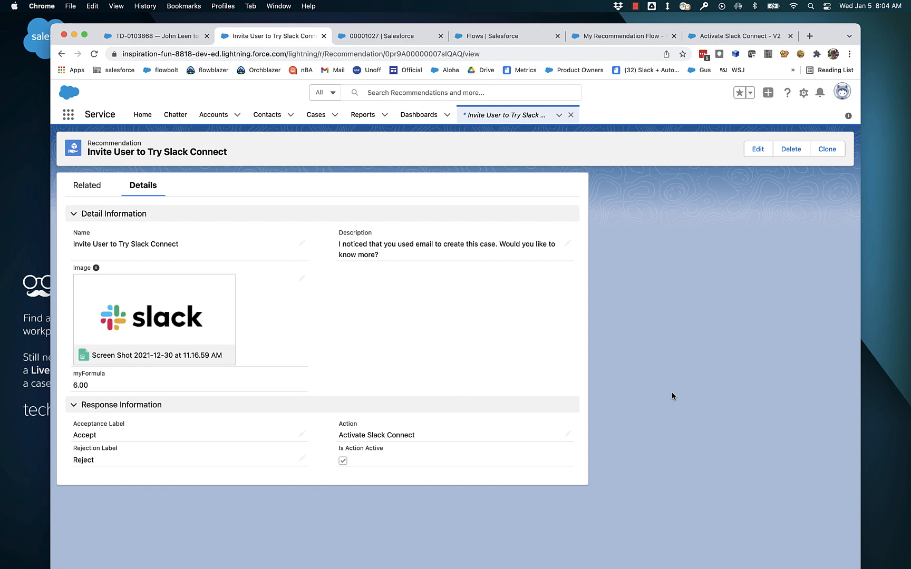
mouse_move(745, 135)
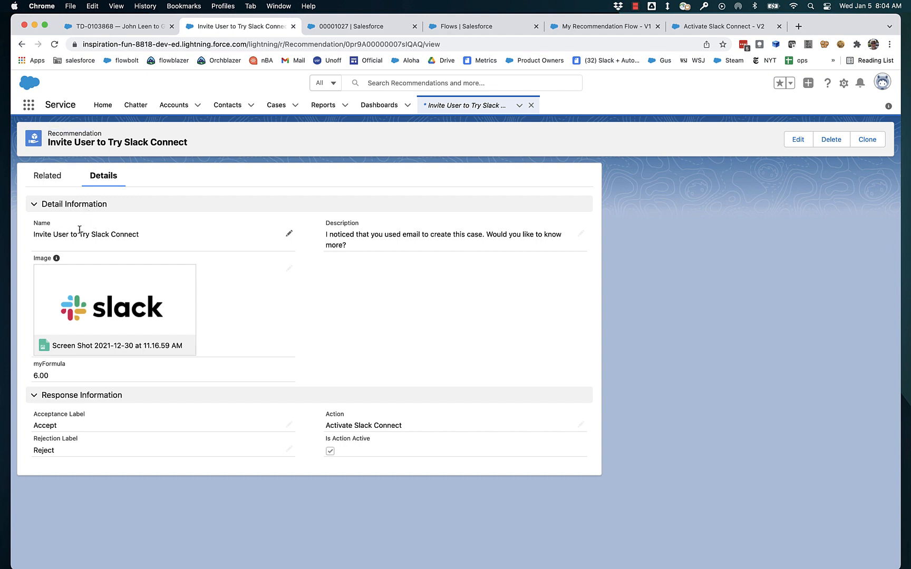
mouse_move(319, 321)
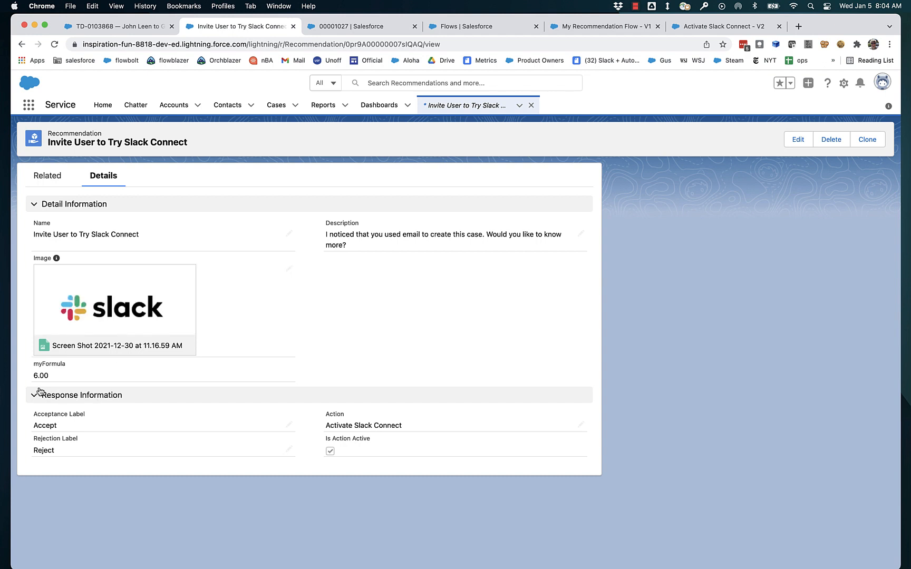
mouse_move(109, 379)
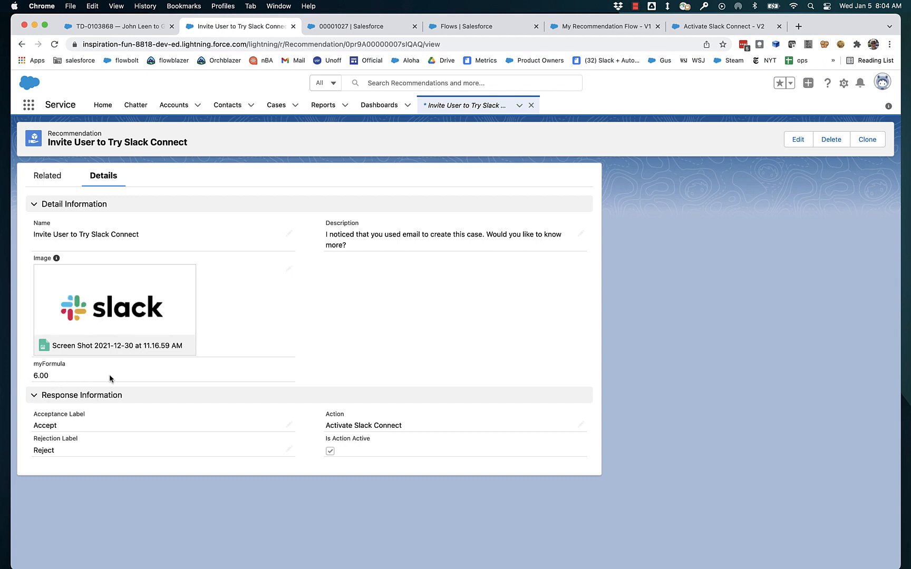
Set case 00001027's Case Origin to Phone, then back to Email, checking the Slack recommendation
click(363, 425)
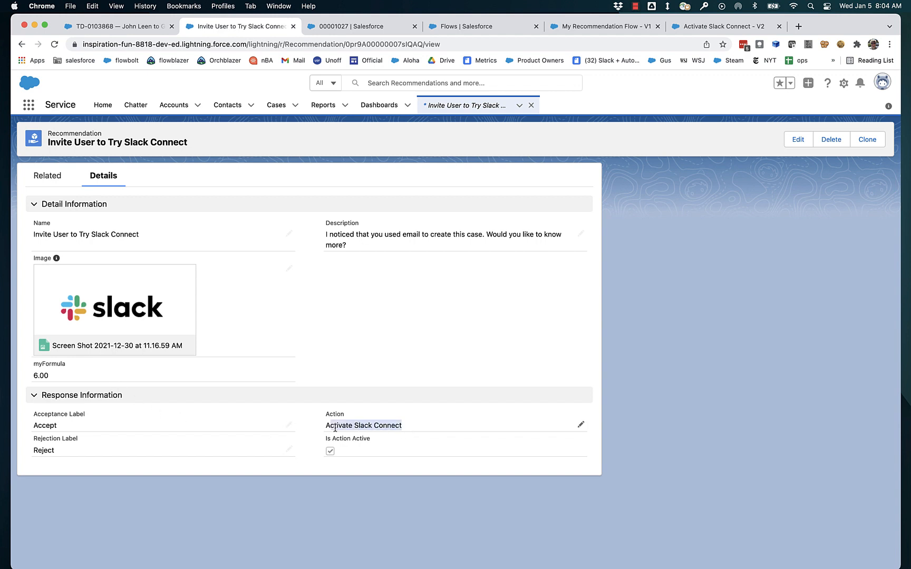
mouse_move(429, 428)
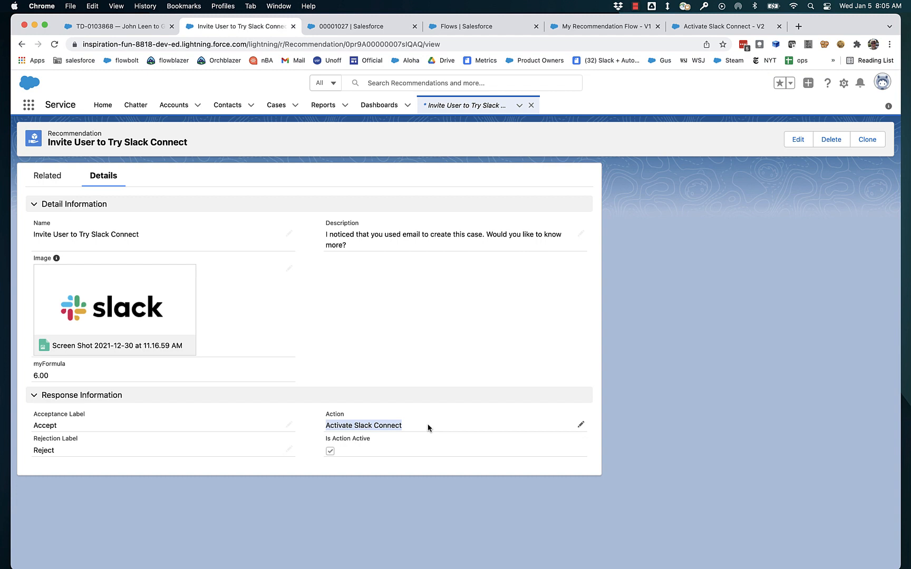
mouse_move(197, 144)
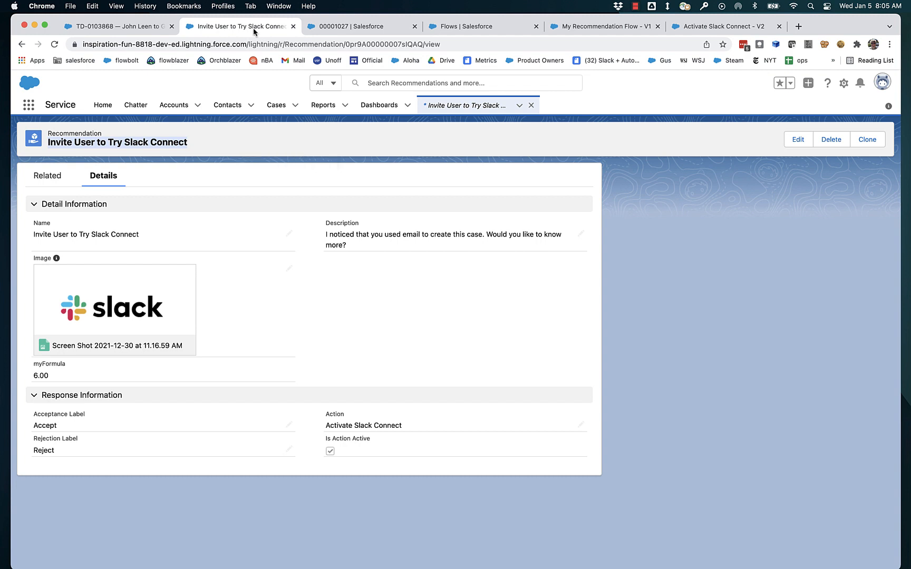
click(362, 27)
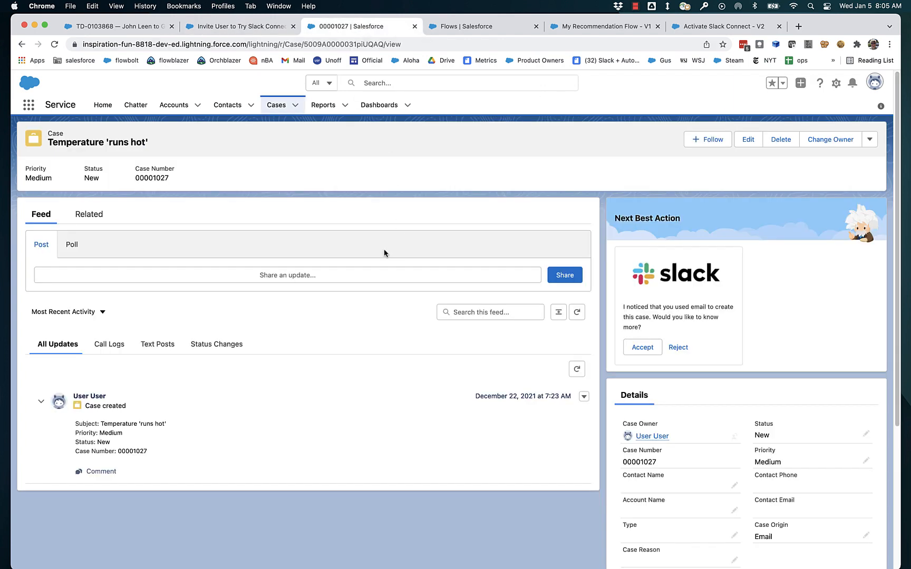
mouse_move(692, 328)
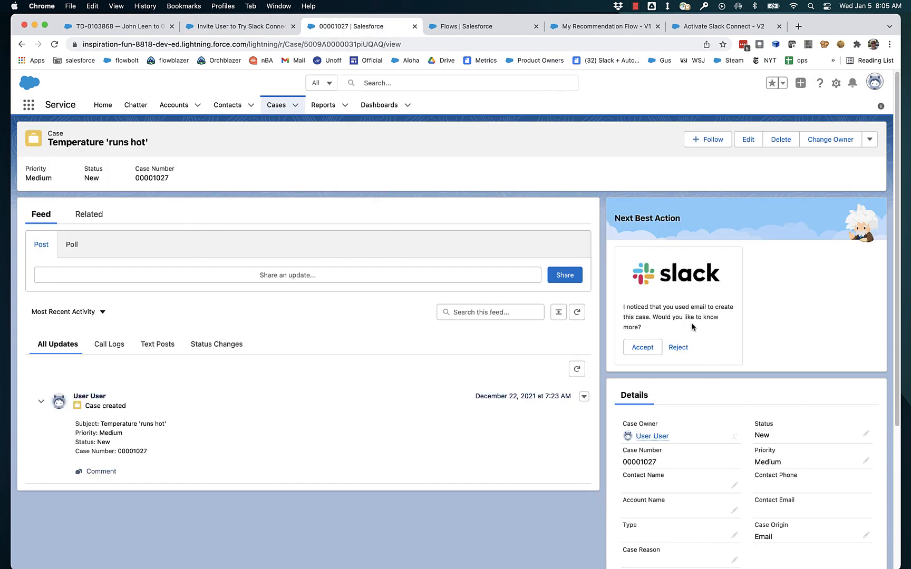
mouse_move(707, 298)
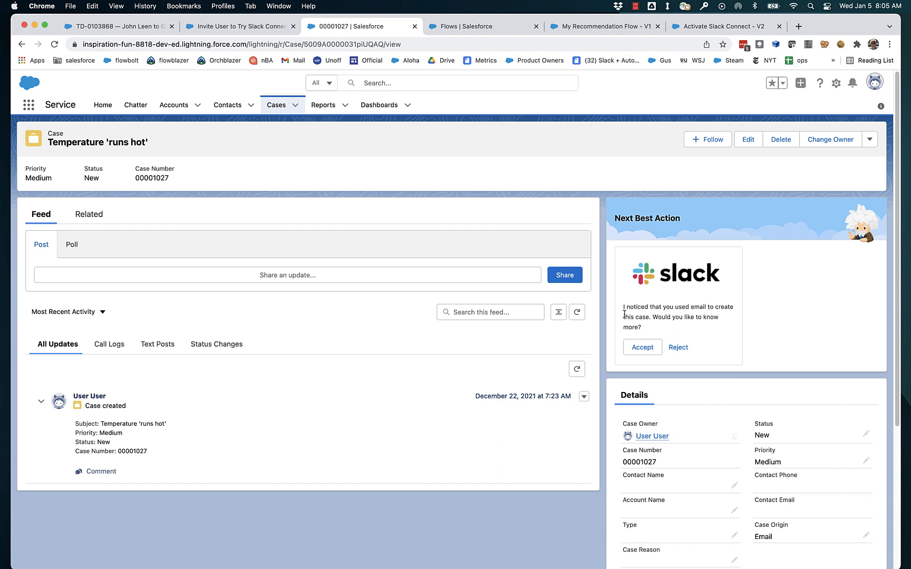
mouse_move(642, 347)
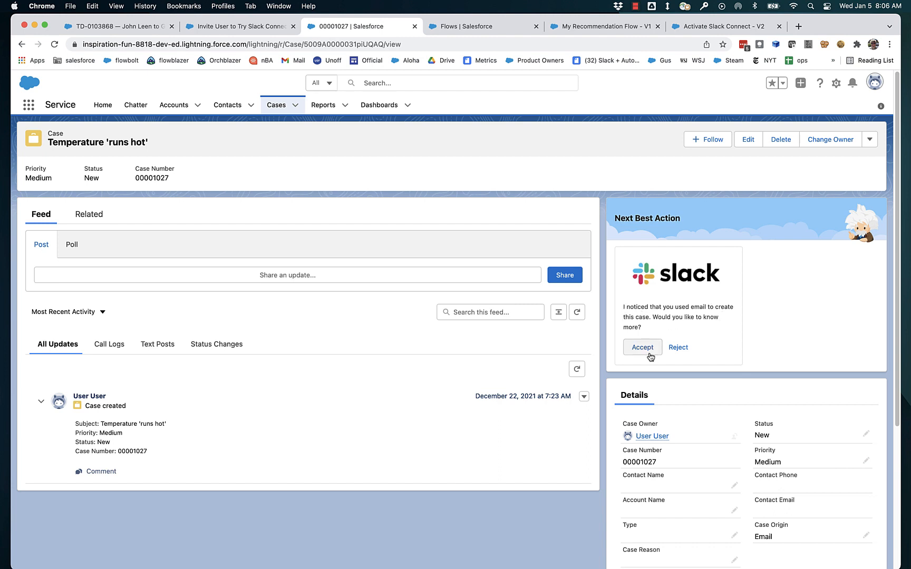
mouse_move(678, 351)
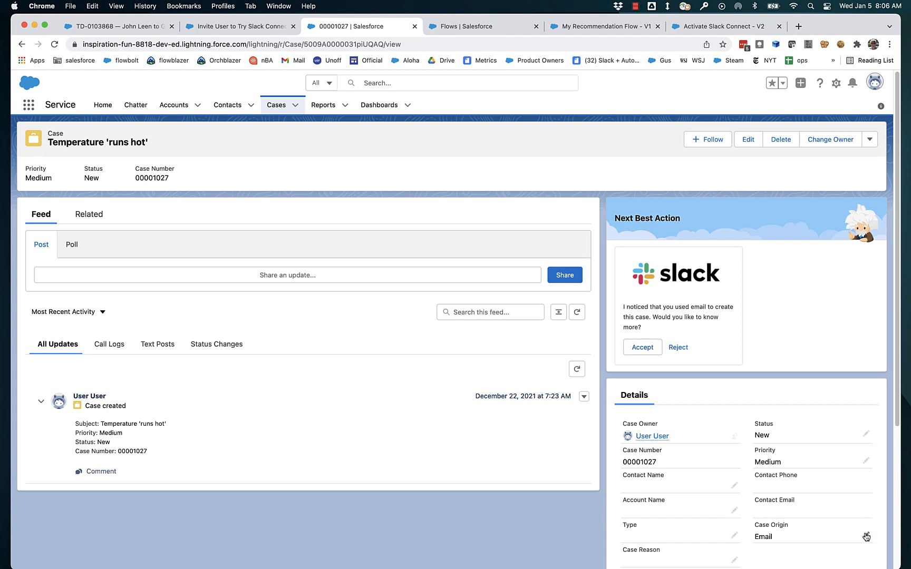
click(866, 535)
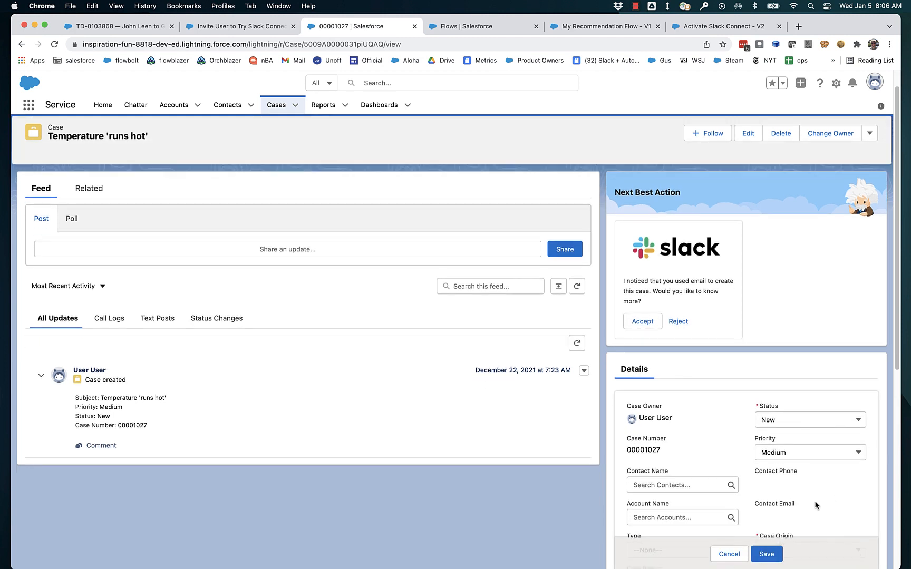
click(809, 449)
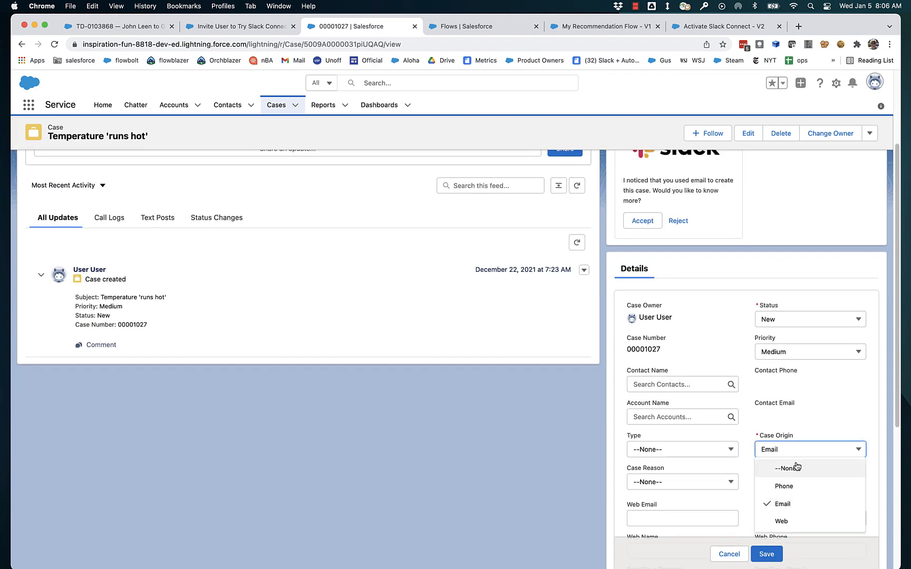
click(784, 486)
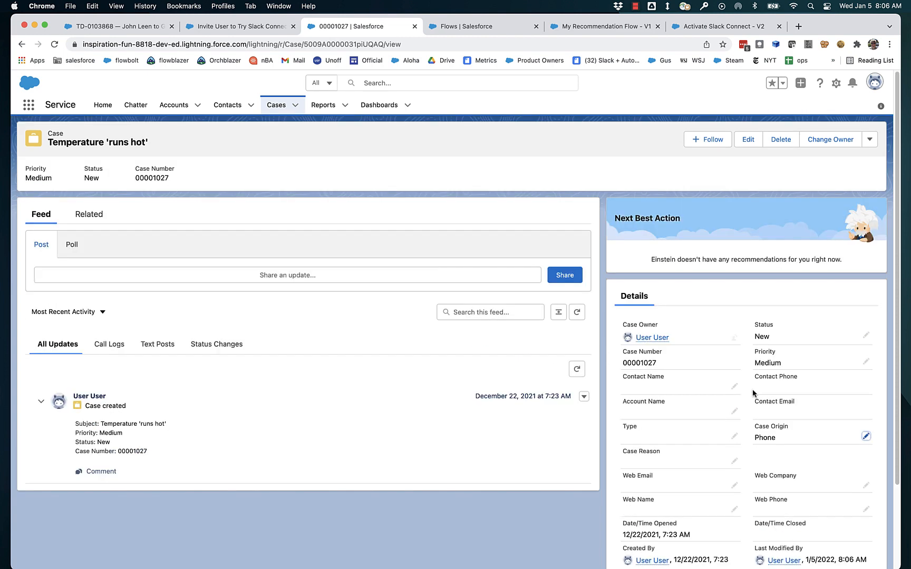
mouse_move(734, 389)
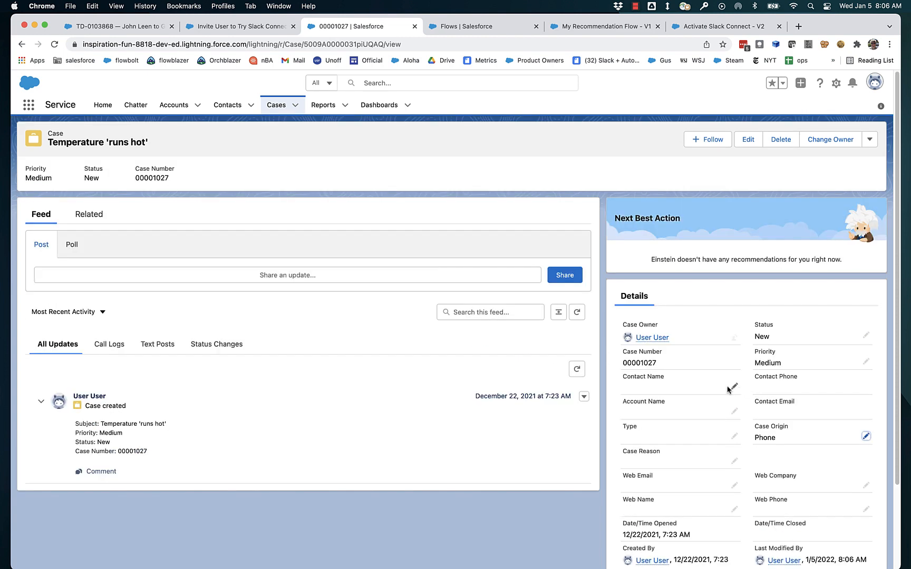
mouse_move(865, 438)
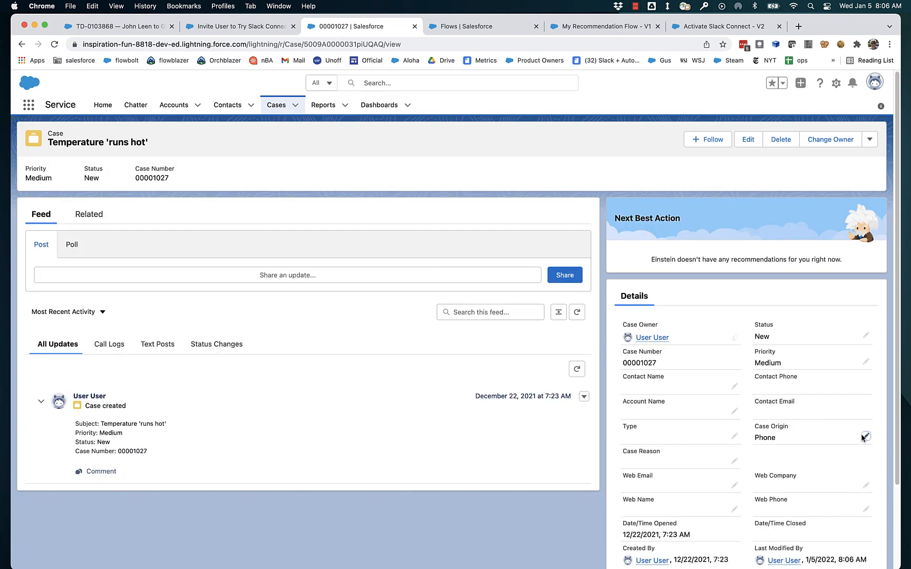
click(865, 436)
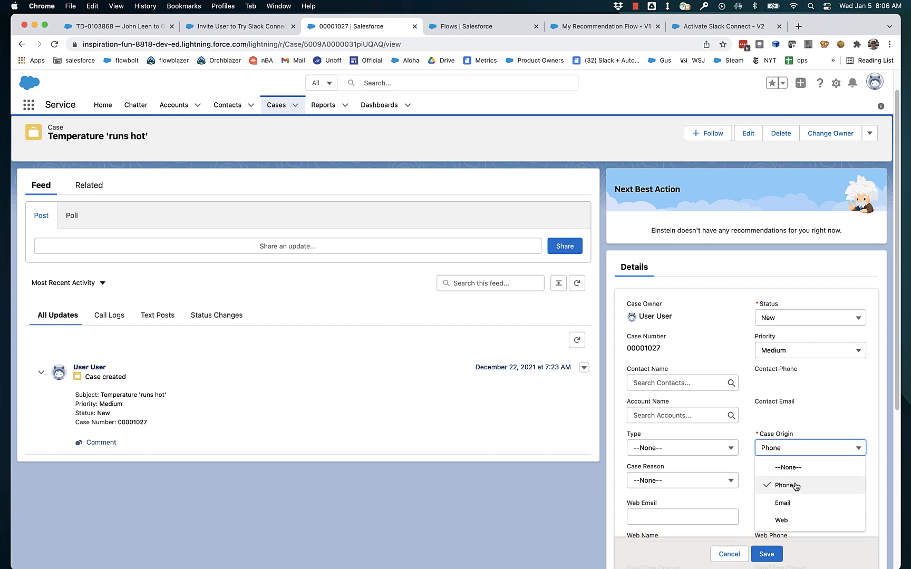
click(782, 502)
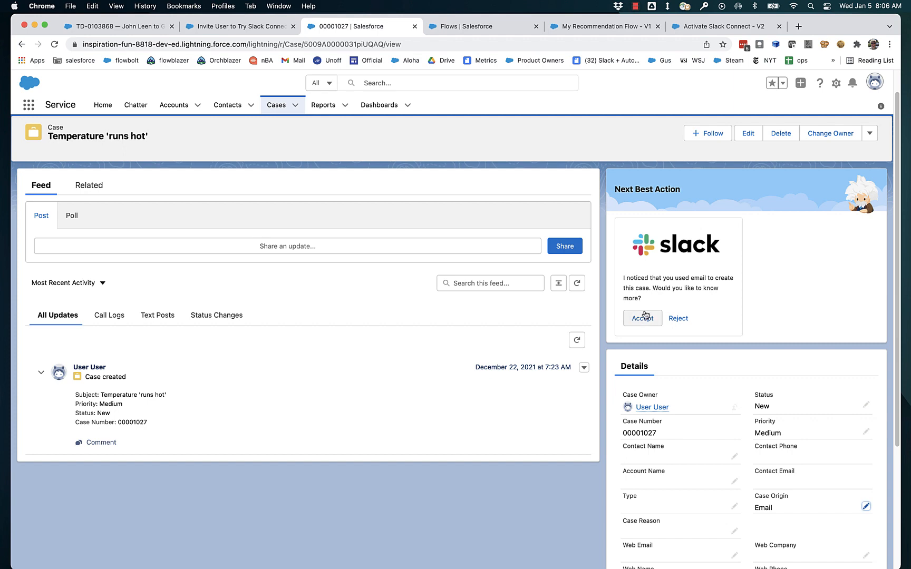
Accept the Slack Connect recommendation and close the Activate Slack Connect screen
click(642, 318)
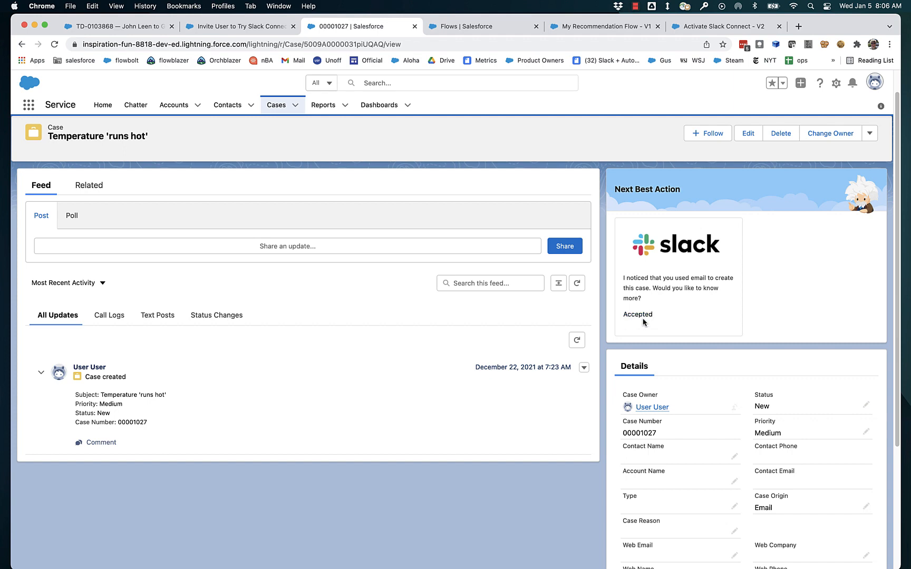
click(637, 314)
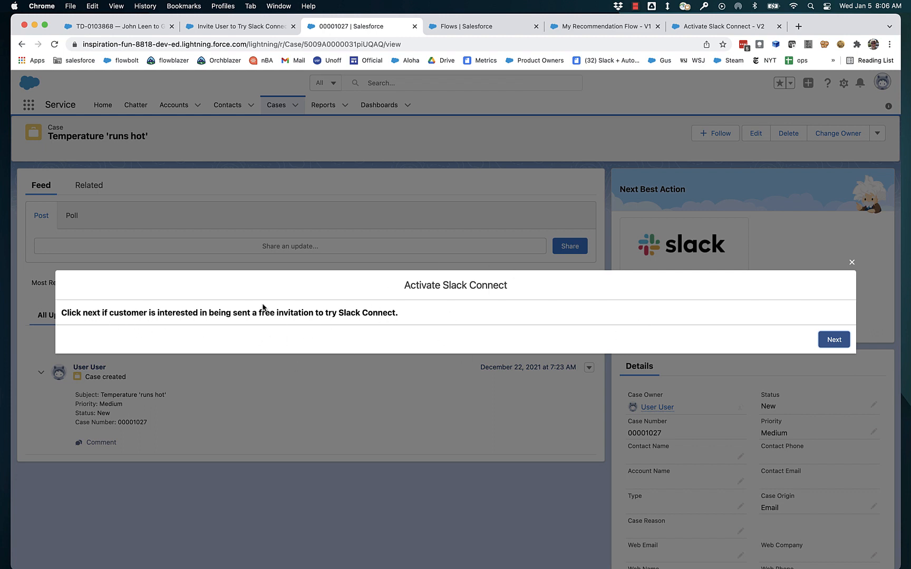
mouse_move(431, 303)
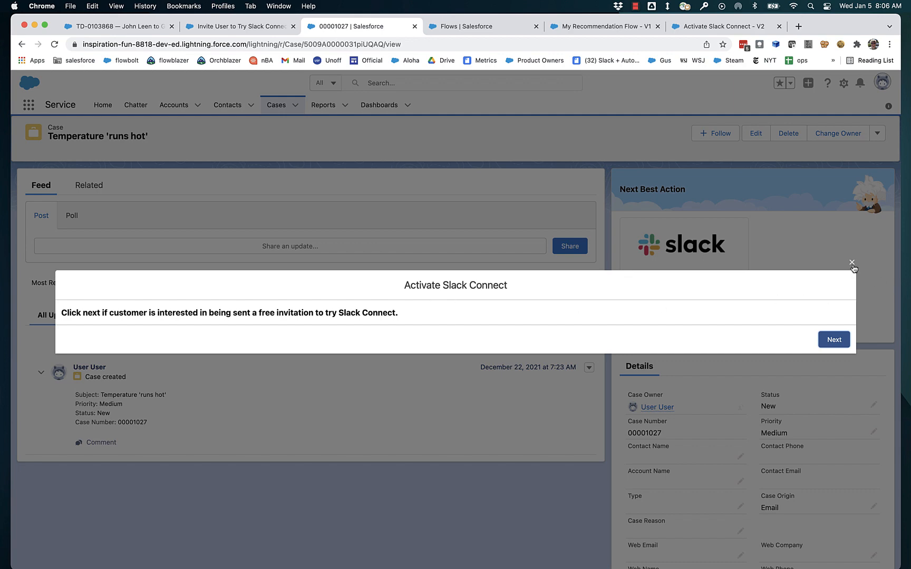
click(852, 262)
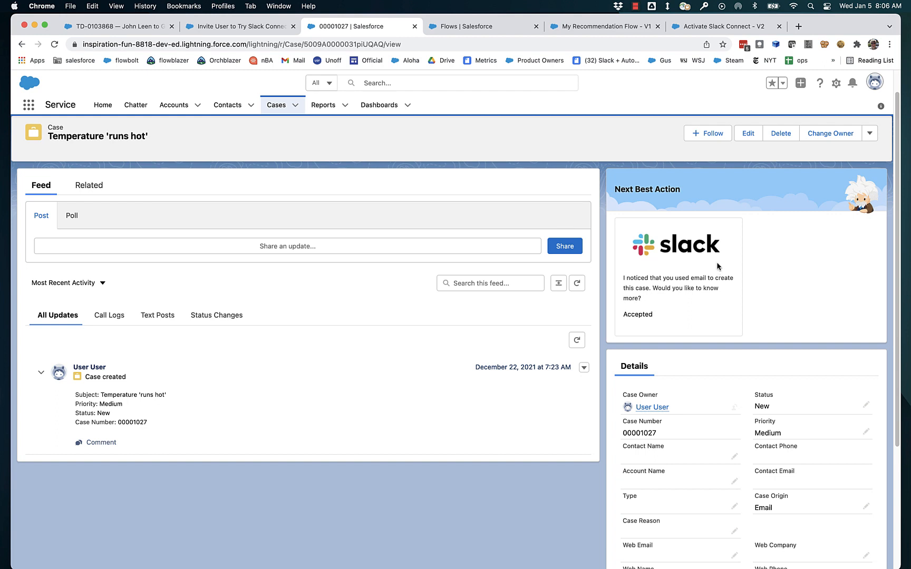
mouse_move(712, 274)
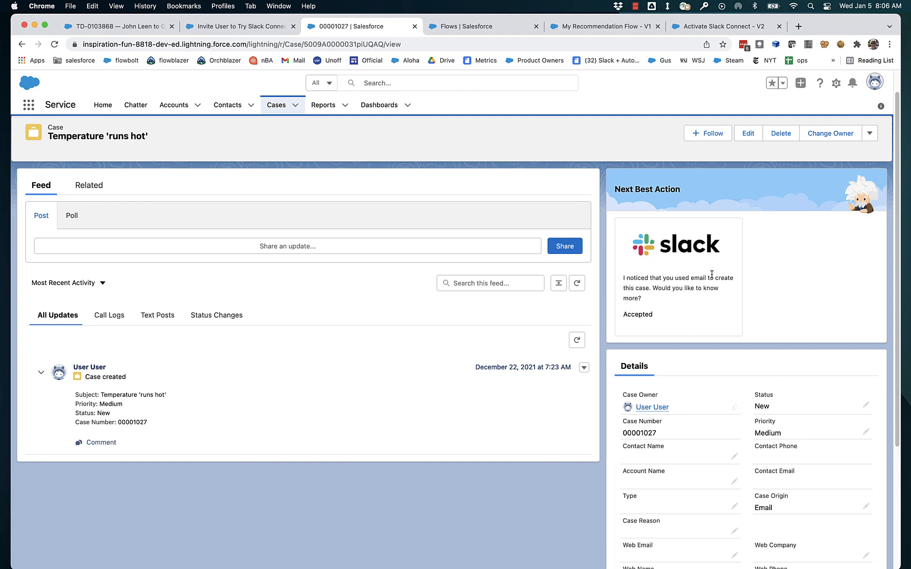
mouse_move(688, 273)
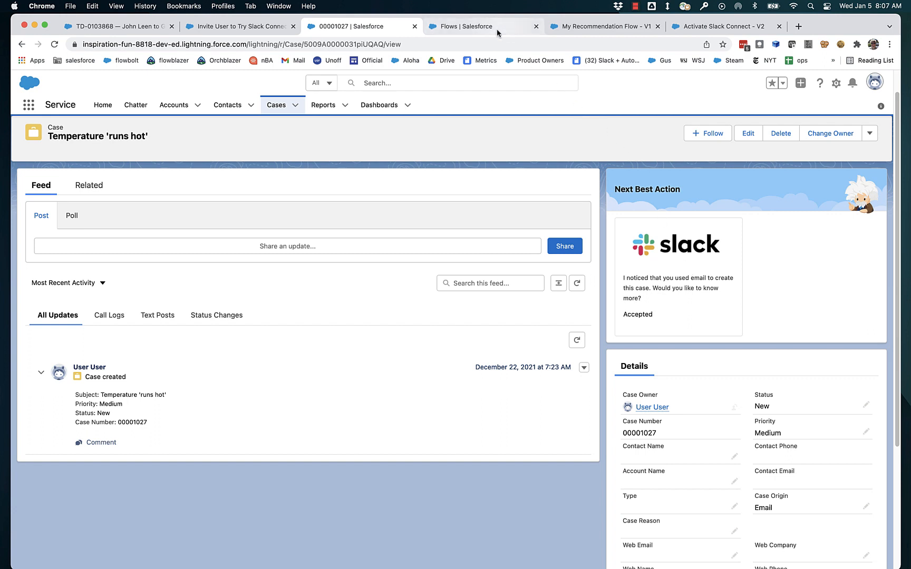
mouse_move(482, 26)
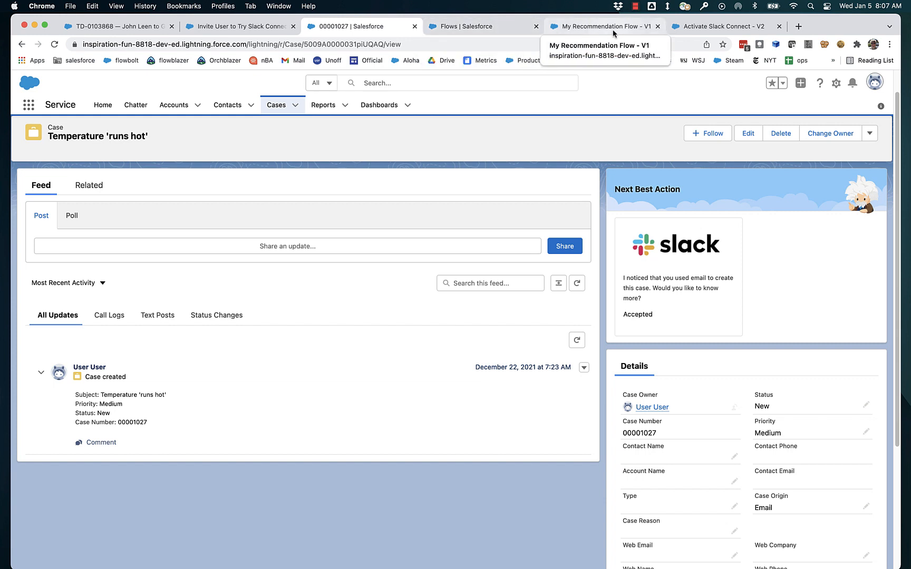
mouse_move(813, 231)
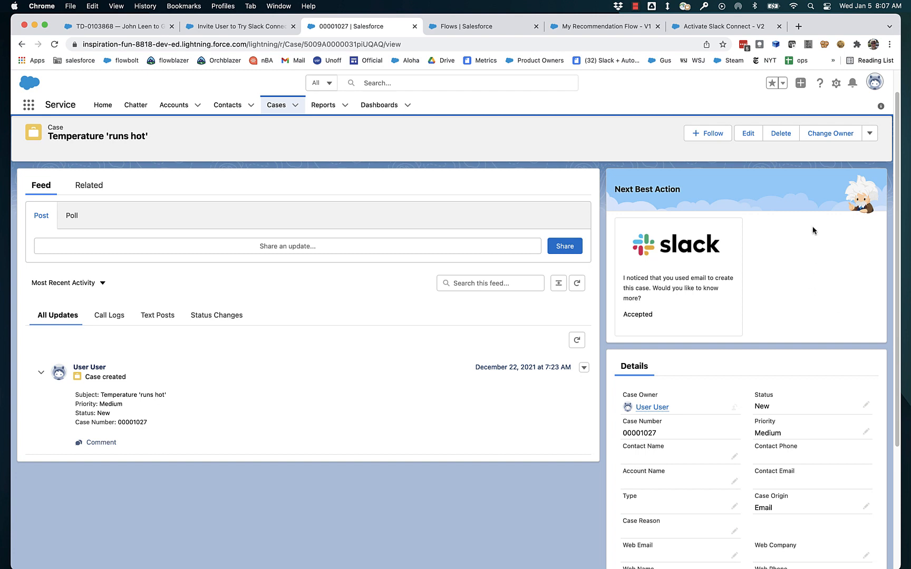
Edit the case page and confirm Strategy Source is Flow Builder and Action Strategy is My Recommendation Flow
click(835, 83)
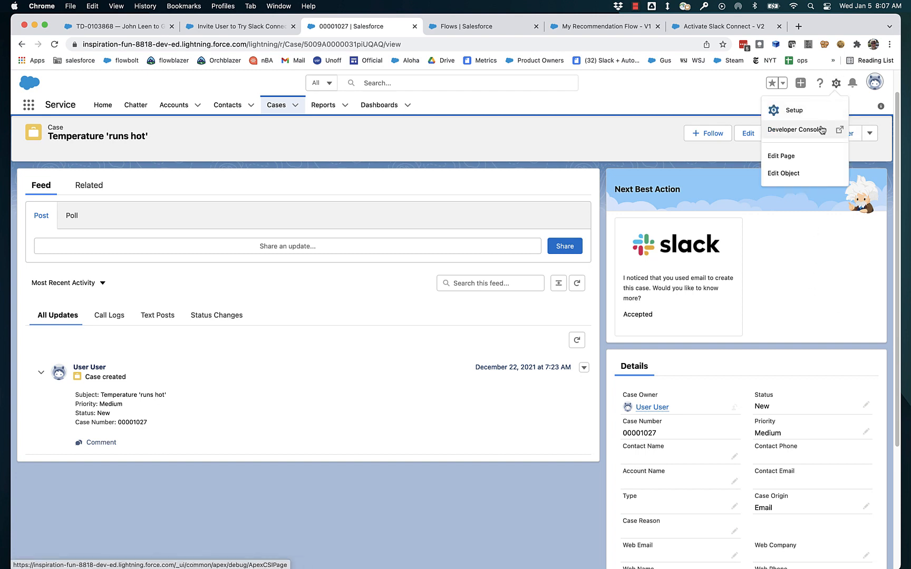
click(781, 155)
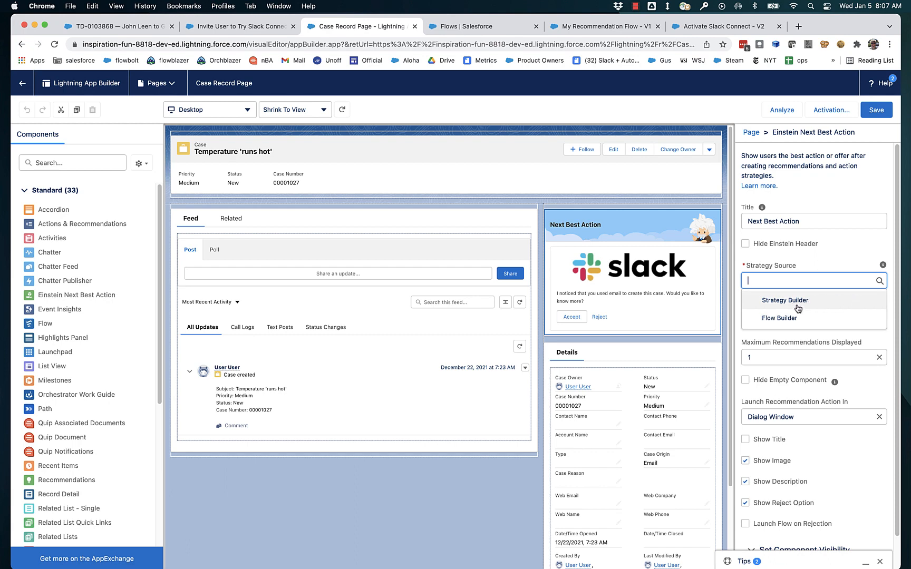
mouse_move(791, 306)
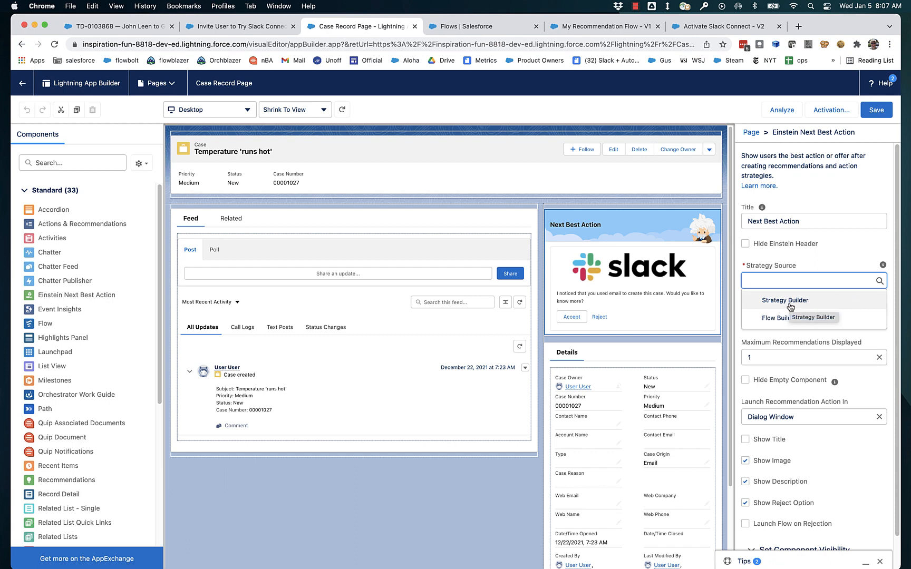
click(775, 317)
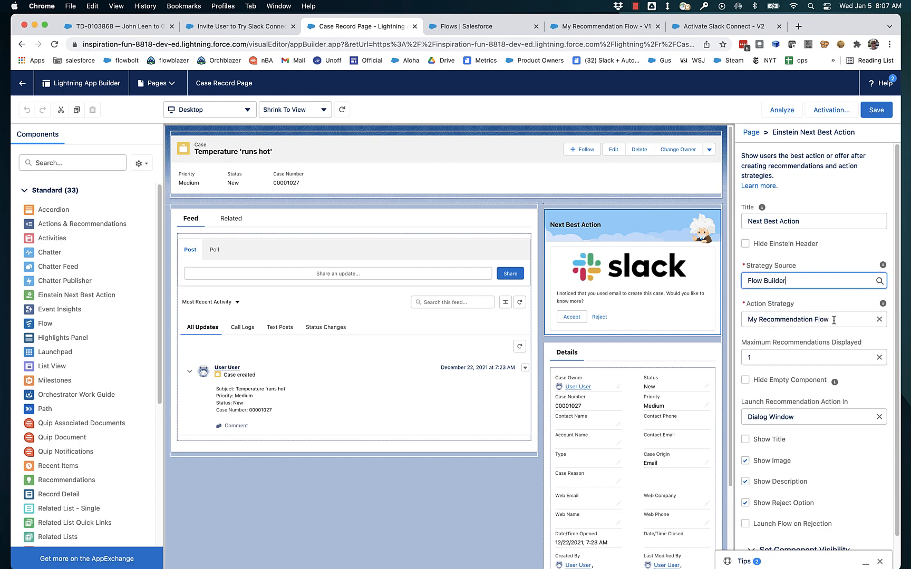
click(807, 318)
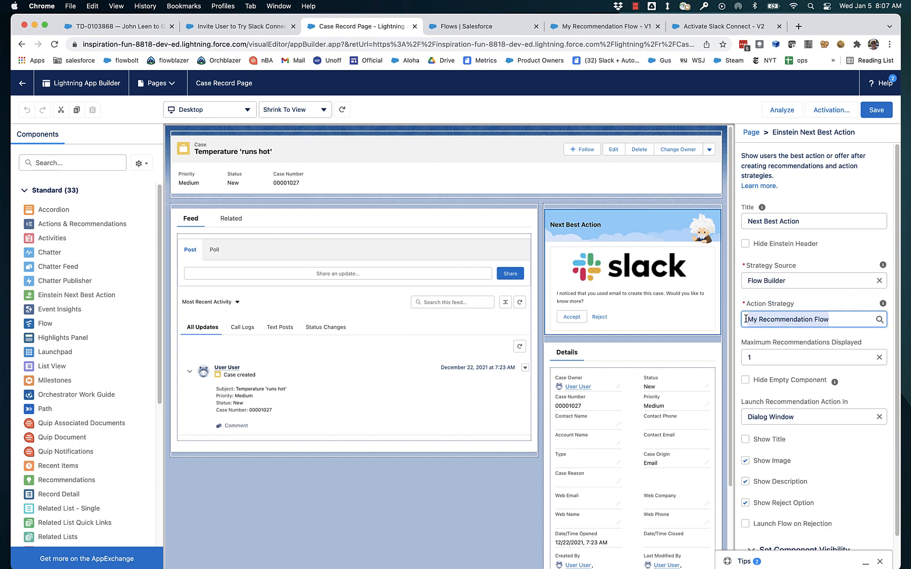
click(604, 27)
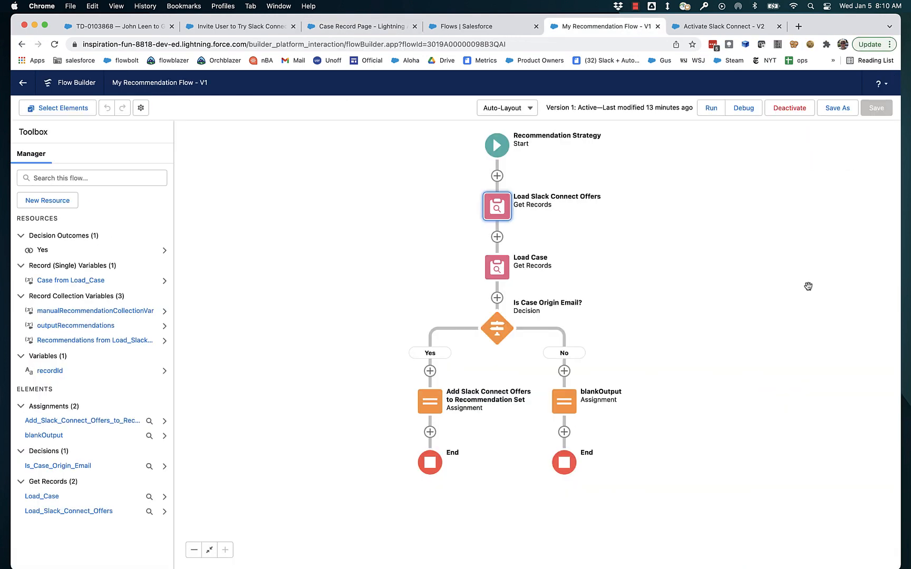
mouse_move(672, 266)
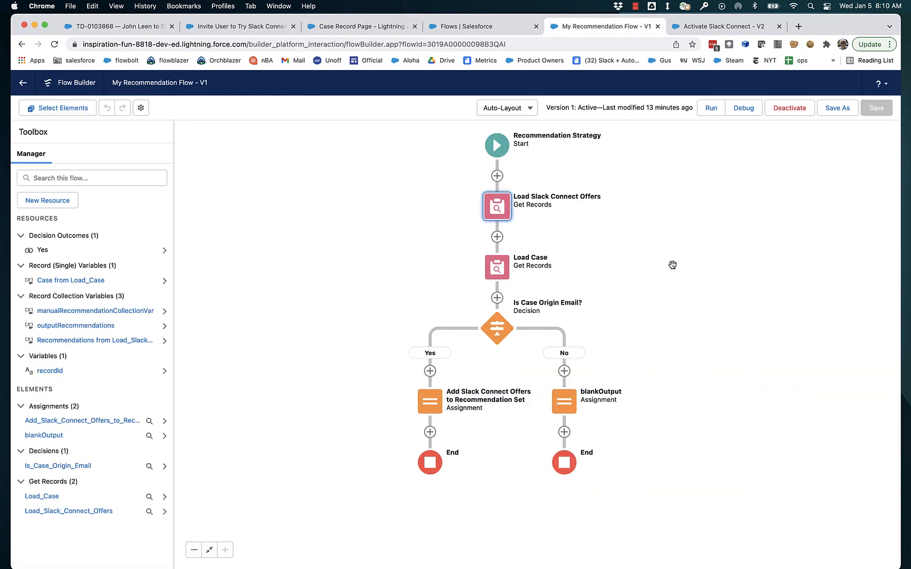
double_click(496, 206)
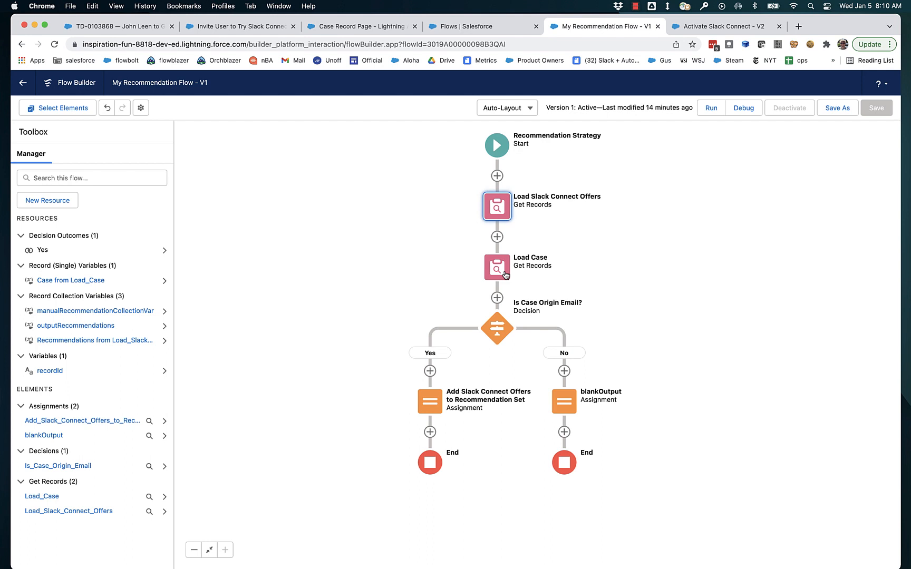
mouse_move(498, 267)
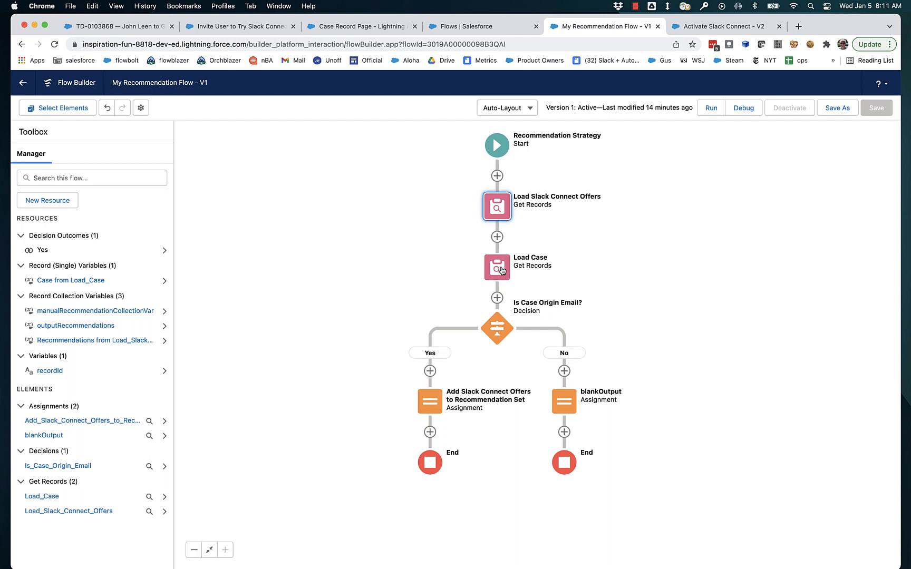
mouse_move(491, 335)
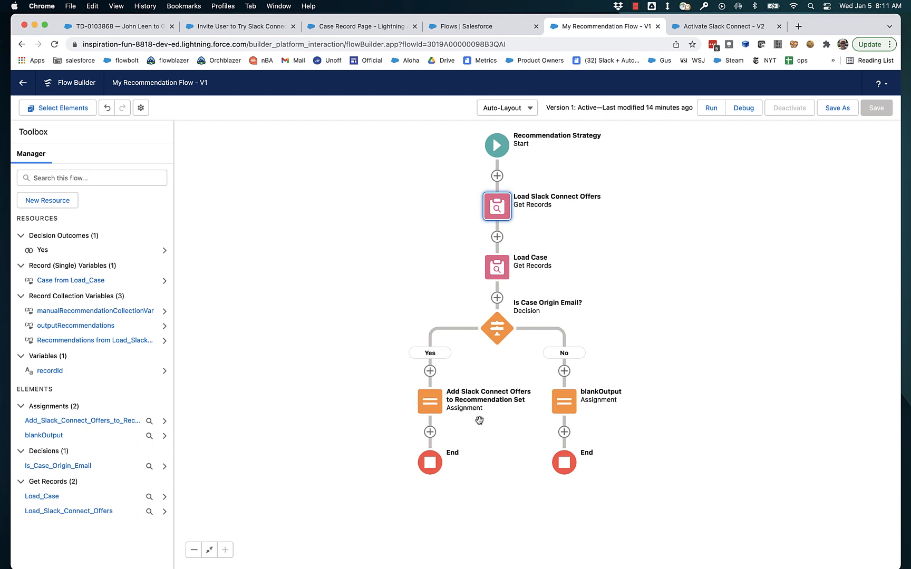
mouse_move(483, 420)
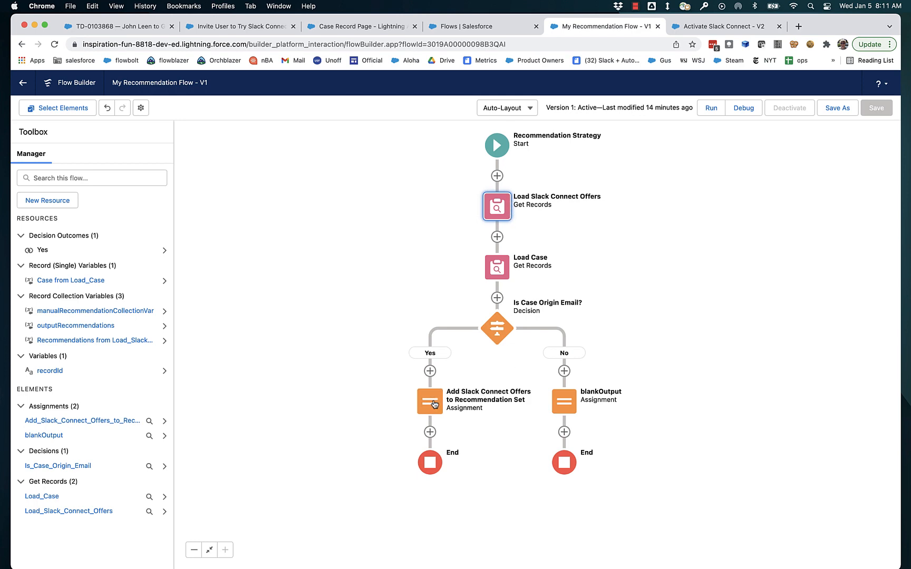
double_click(429, 402)
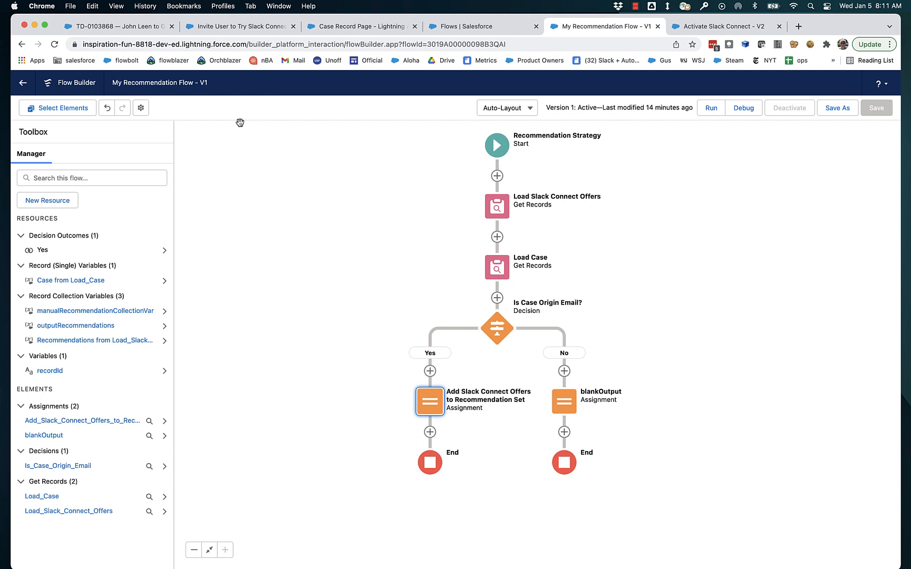
mouse_move(239, 139)
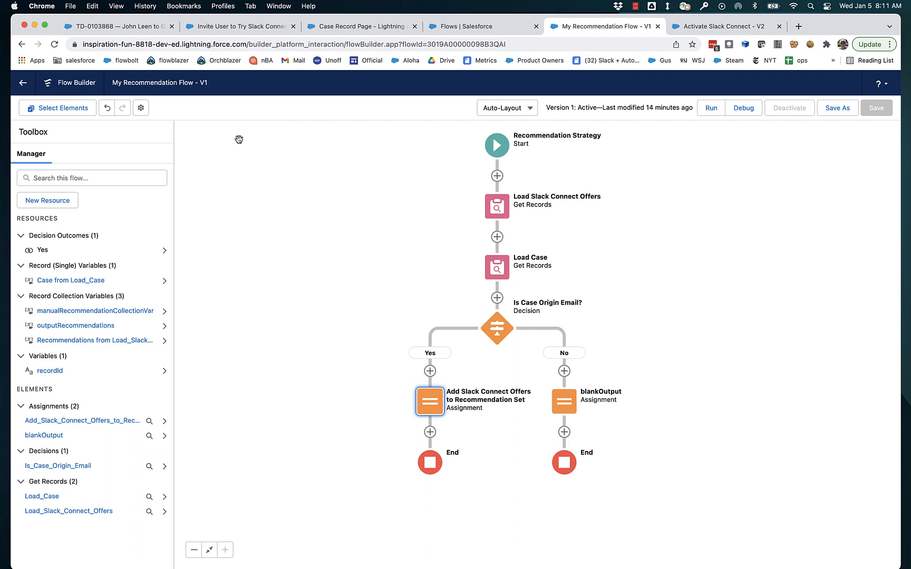
mouse_move(268, 120)
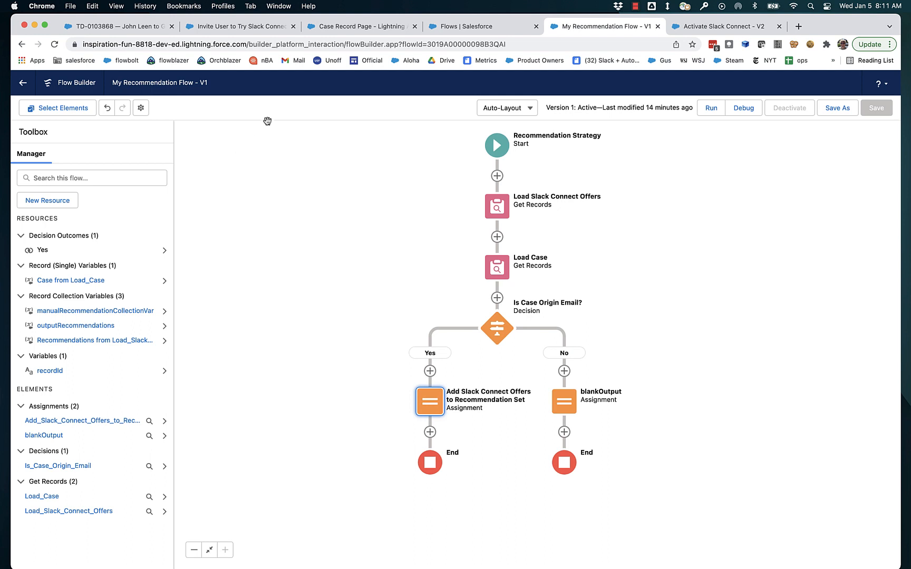
mouse_move(205, 114)
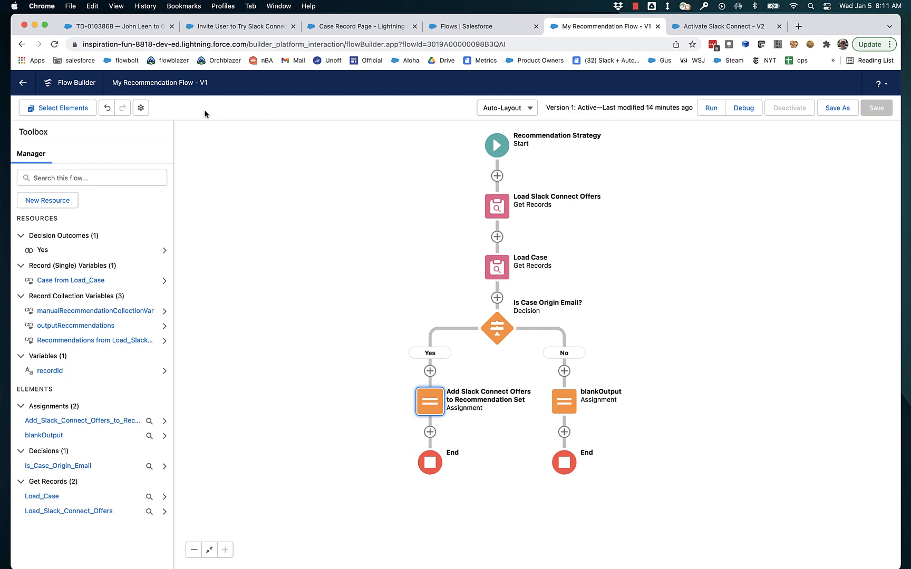
mouse_move(158, 109)
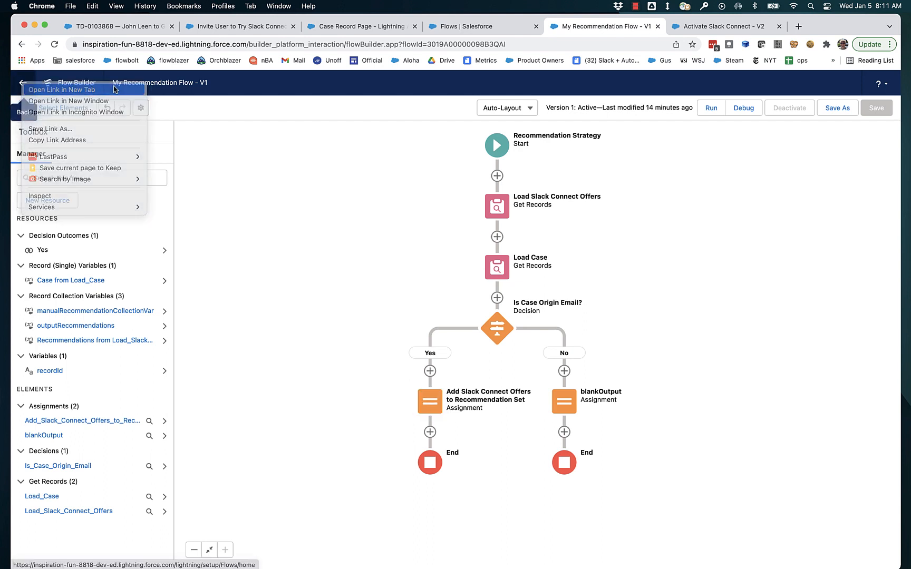
Open the Flows setup list in a new tab and start a new flow
click(62, 90)
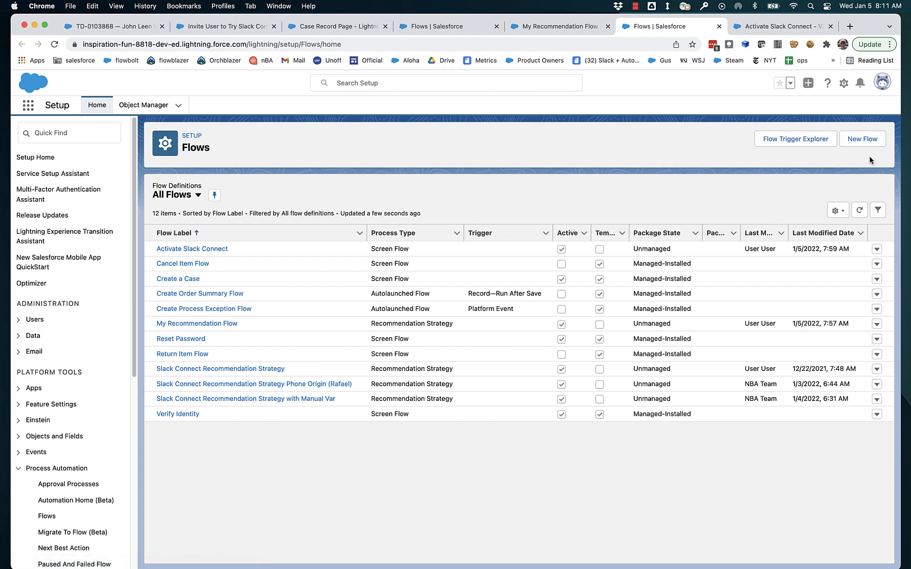
click(861, 139)
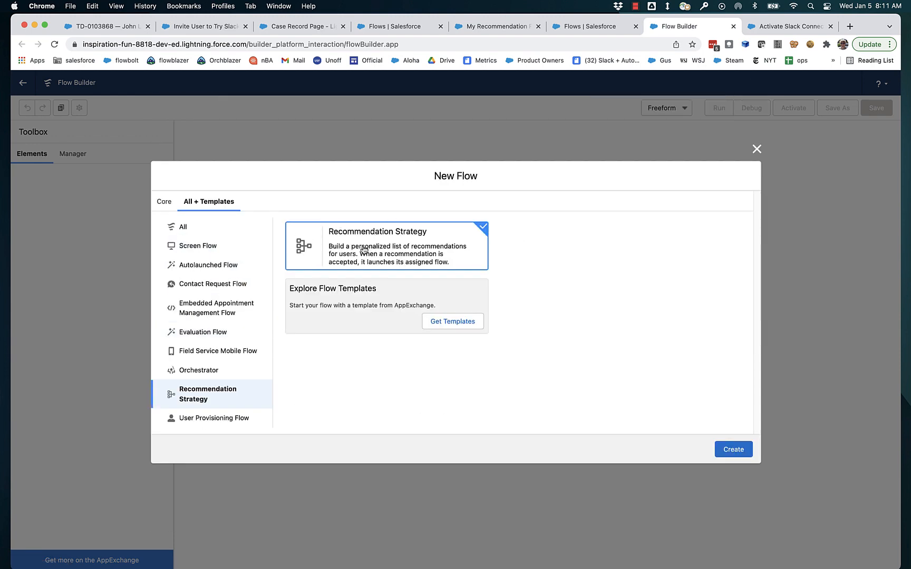
Create the Recommendation Strategy flow from the New Flow dialog
click(733, 449)
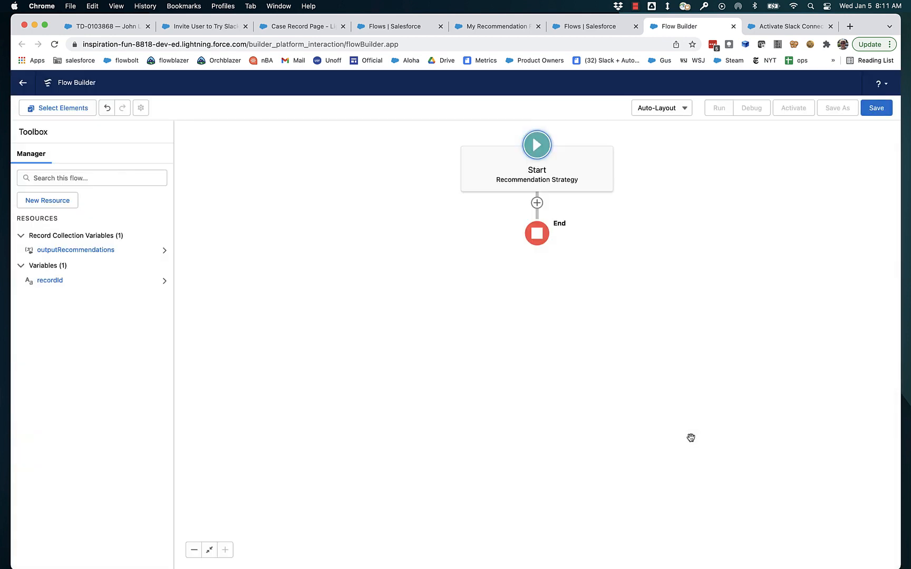
mouse_move(72, 259)
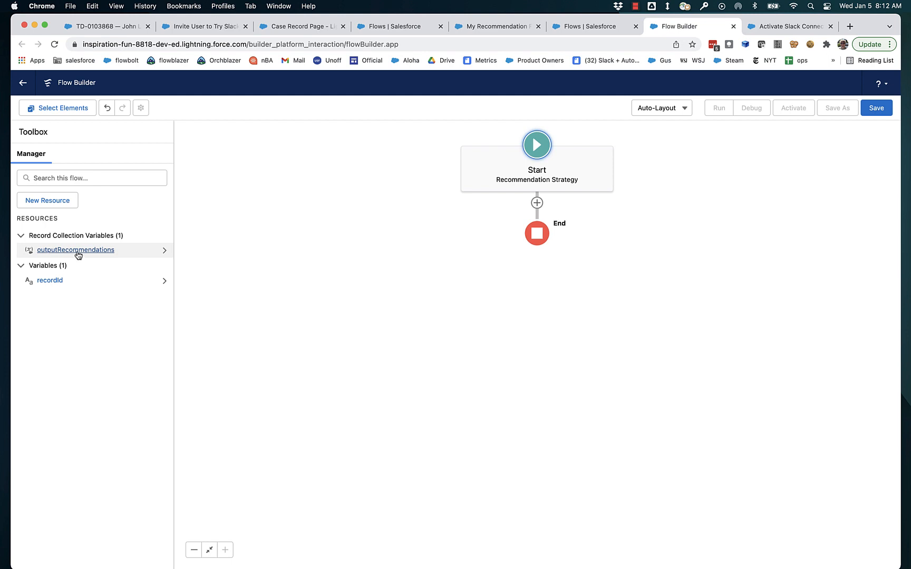
mouse_move(75, 250)
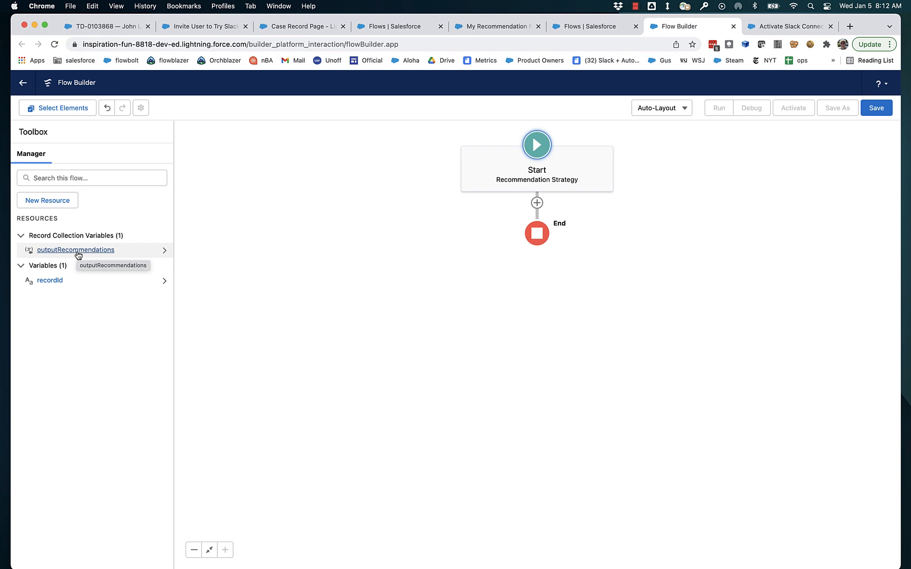
mouse_move(49, 280)
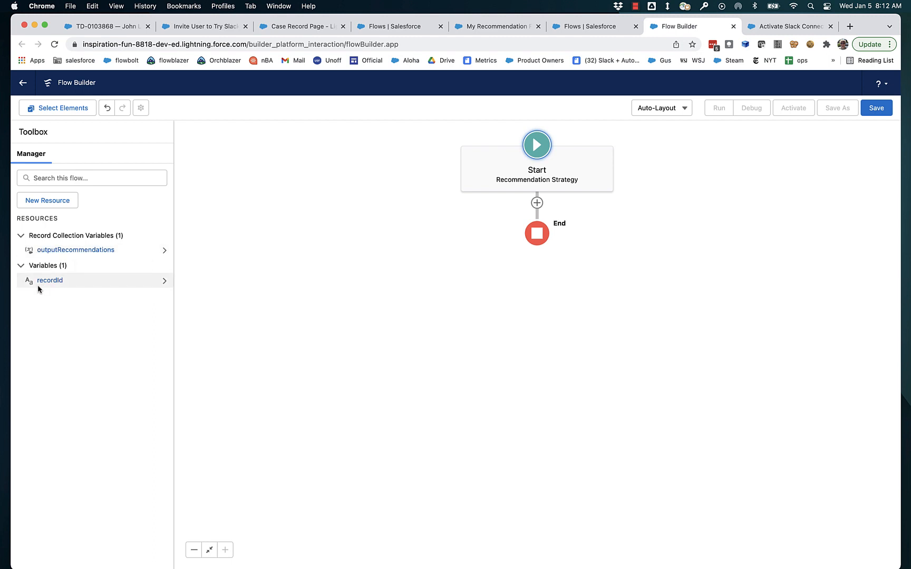
mouse_move(52, 292)
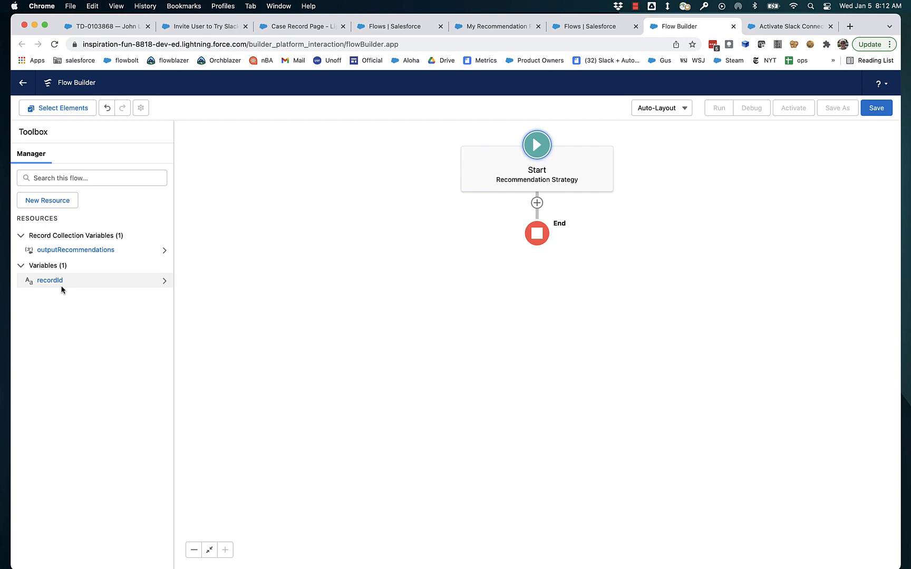
mouse_move(64, 295)
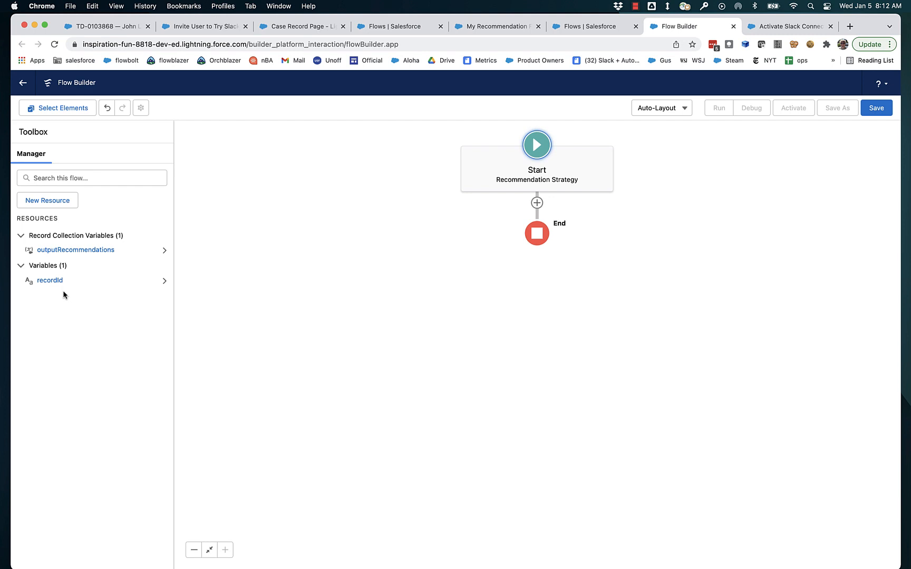
mouse_move(420, 187)
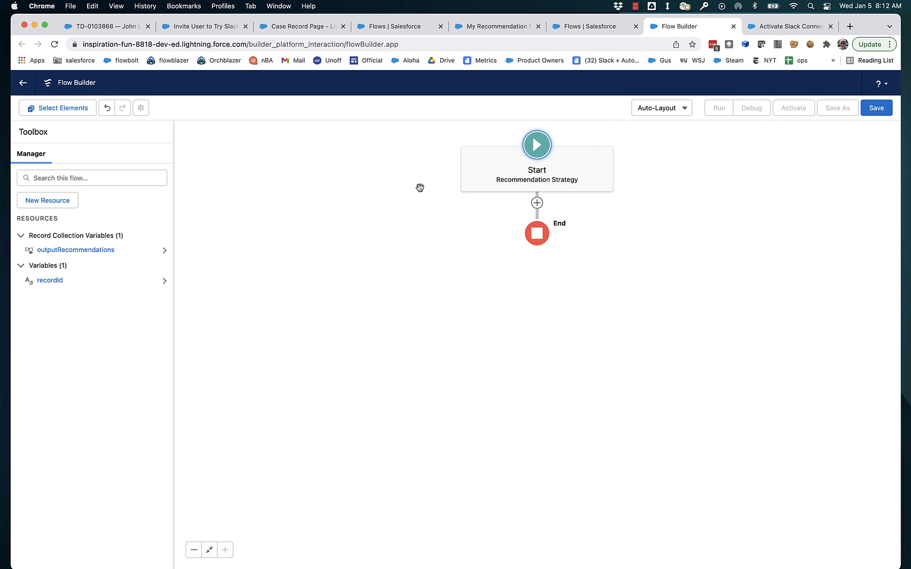
mouse_move(734, 233)
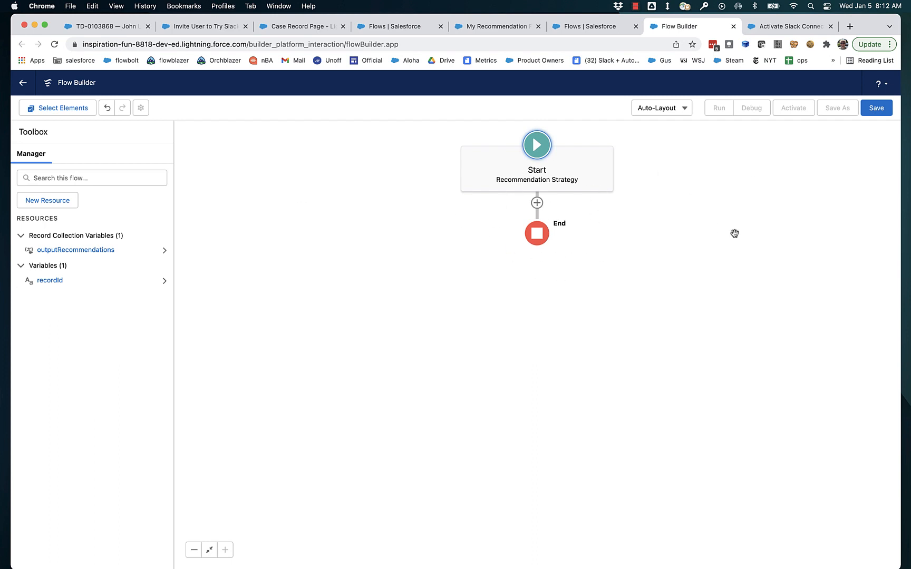
mouse_move(537, 145)
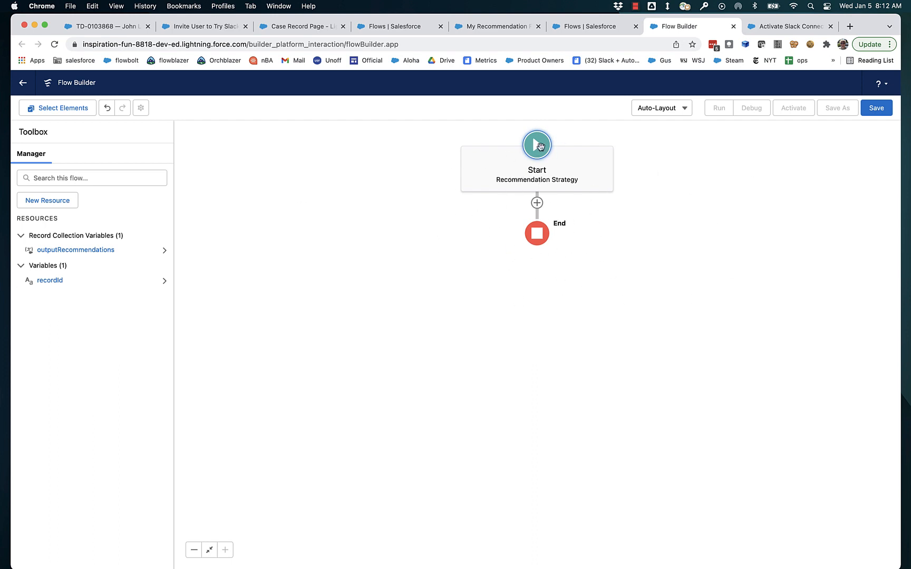
mouse_move(114, 193)
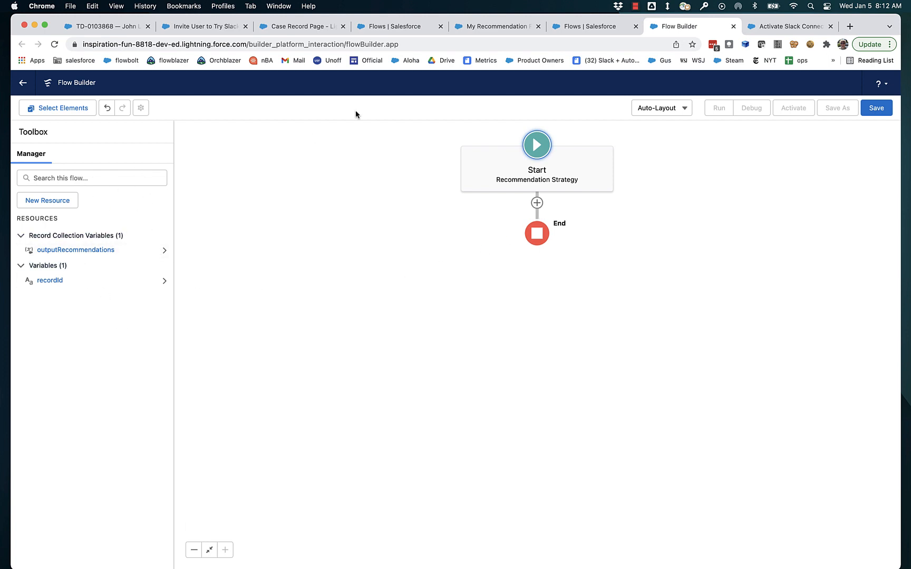
Look over the Flows list, then return to the Case Record Page editor
click(589, 26)
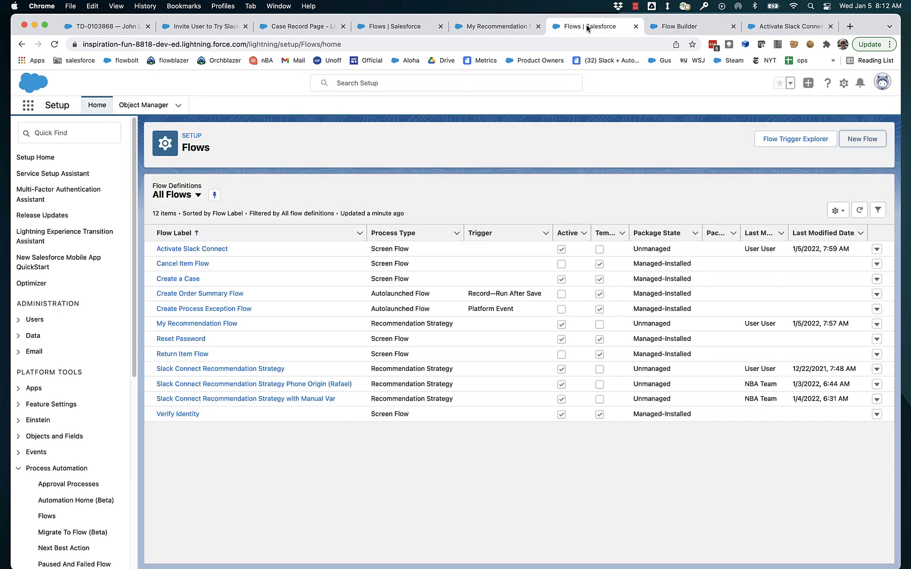
mouse_move(433, 381)
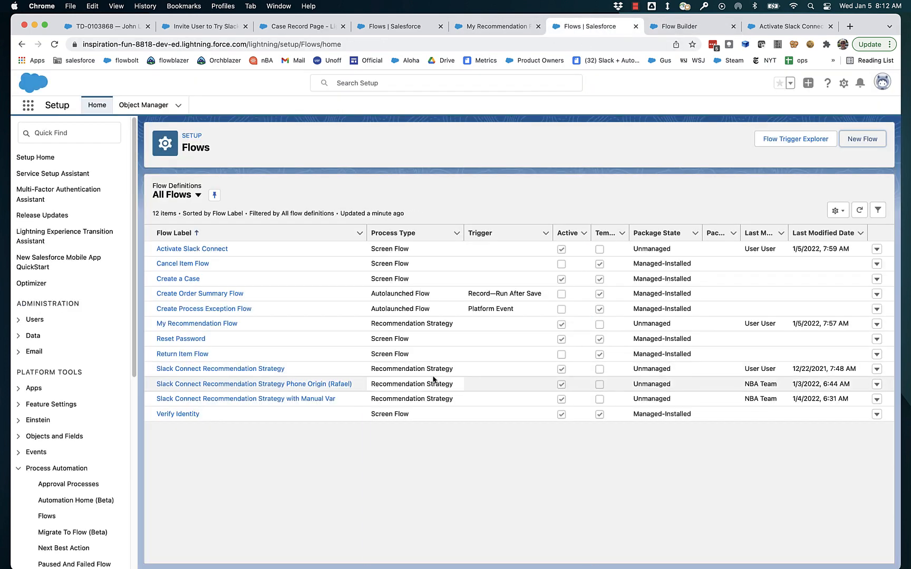
click(397, 233)
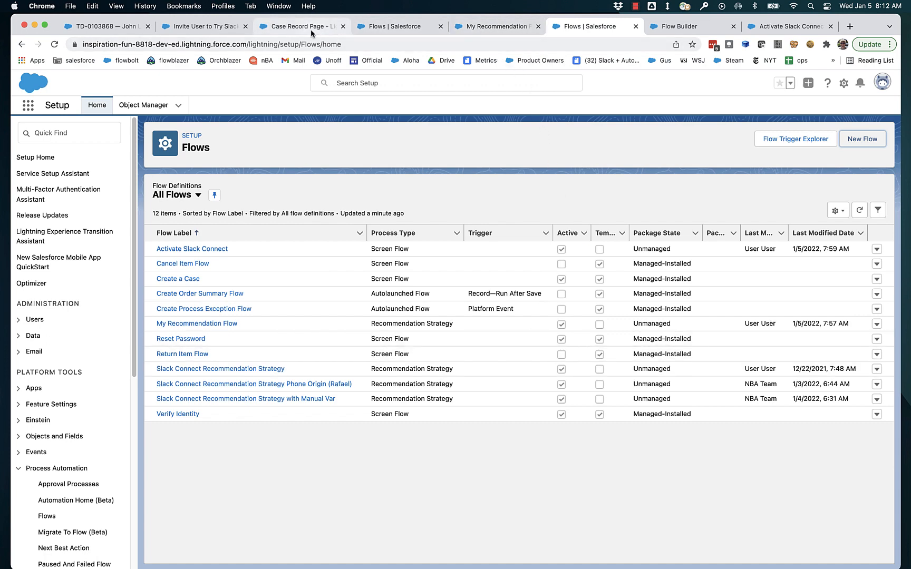
click(297, 26)
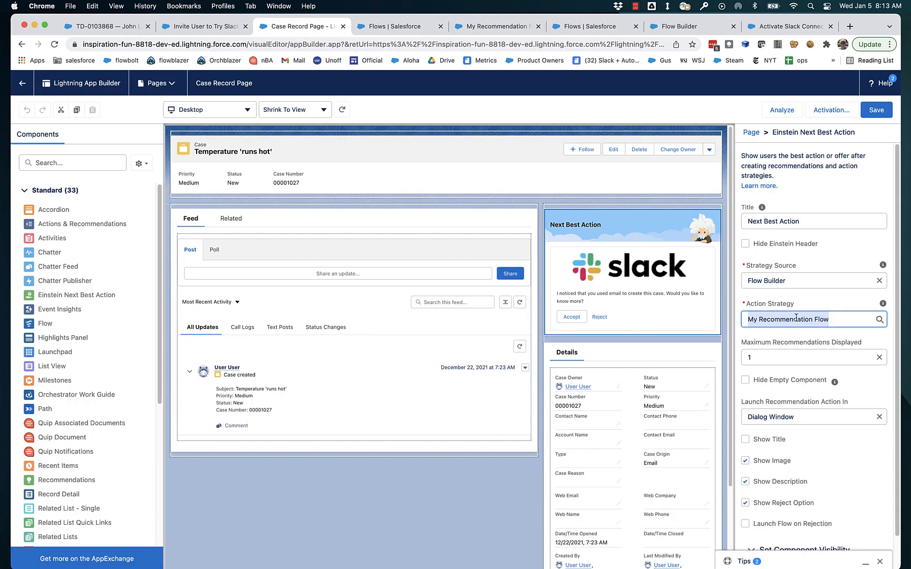
mouse_move(540, 303)
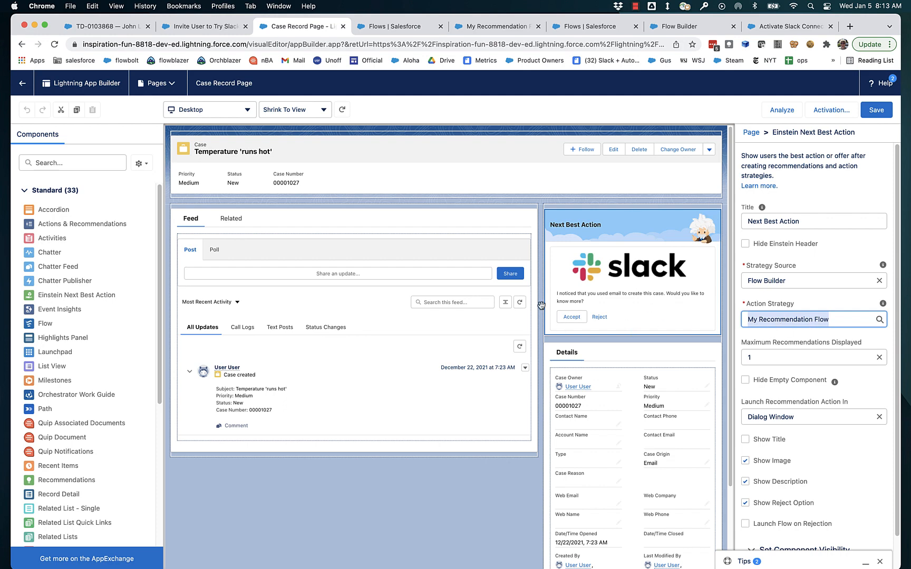